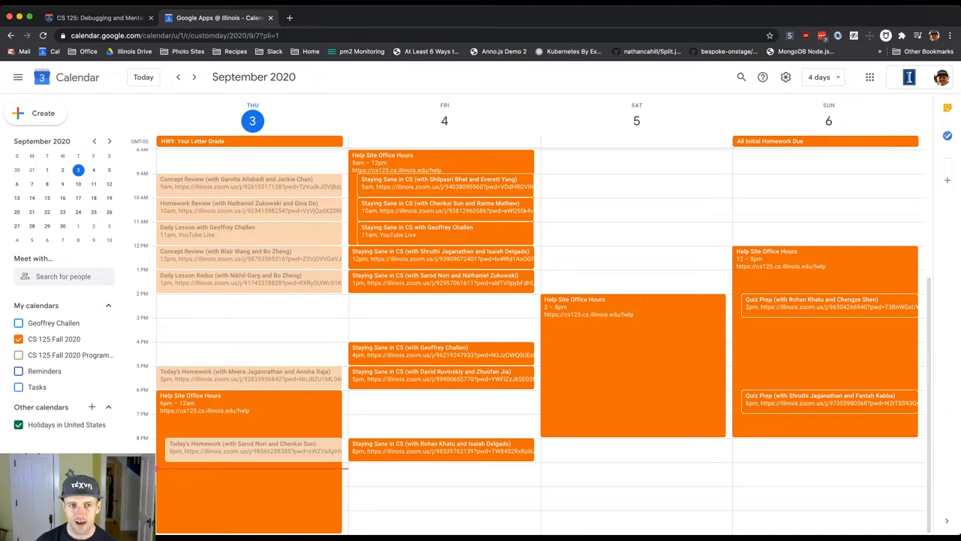
- Step the 4-day view forward, back to Sept 3–6, then forward again to Sept 7–10
left_click(194, 76)
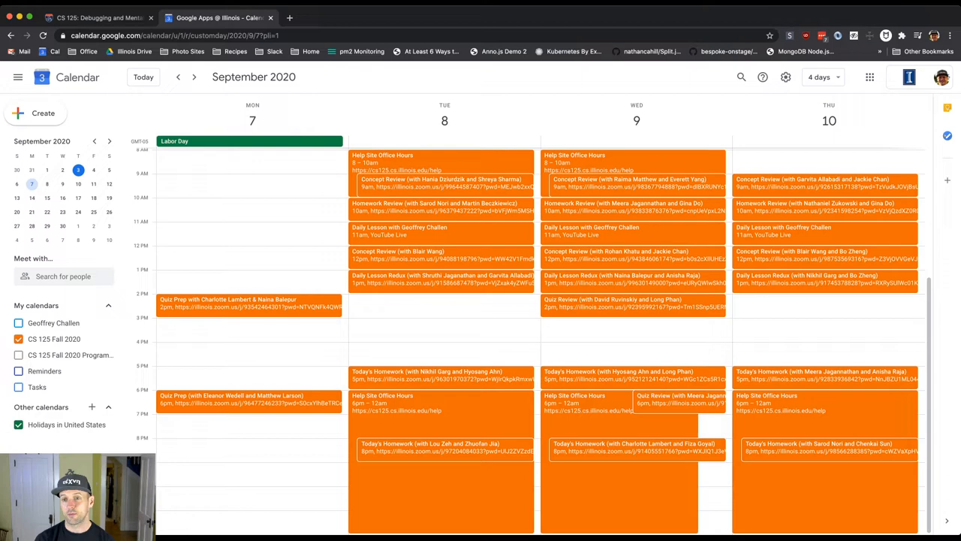
left_click(177, 77)
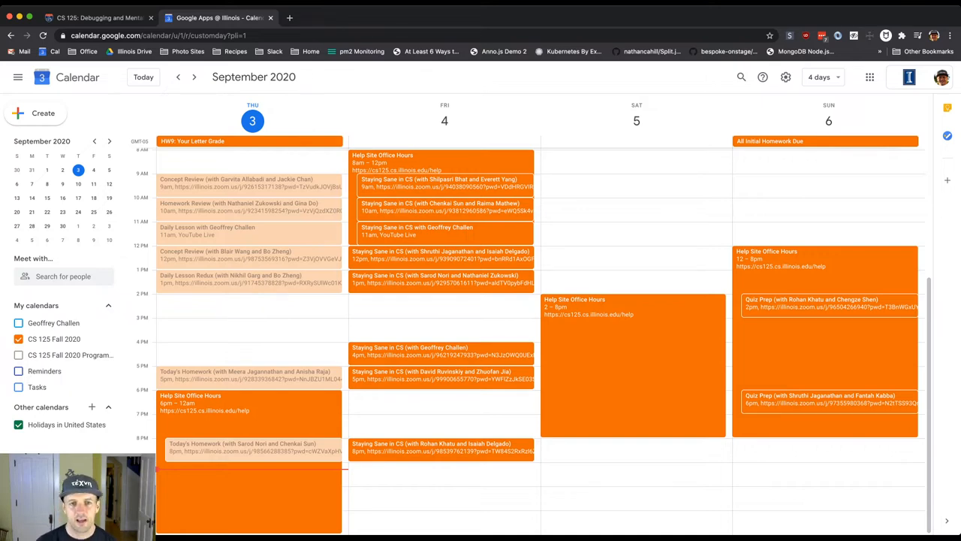
left_click(194, 76)
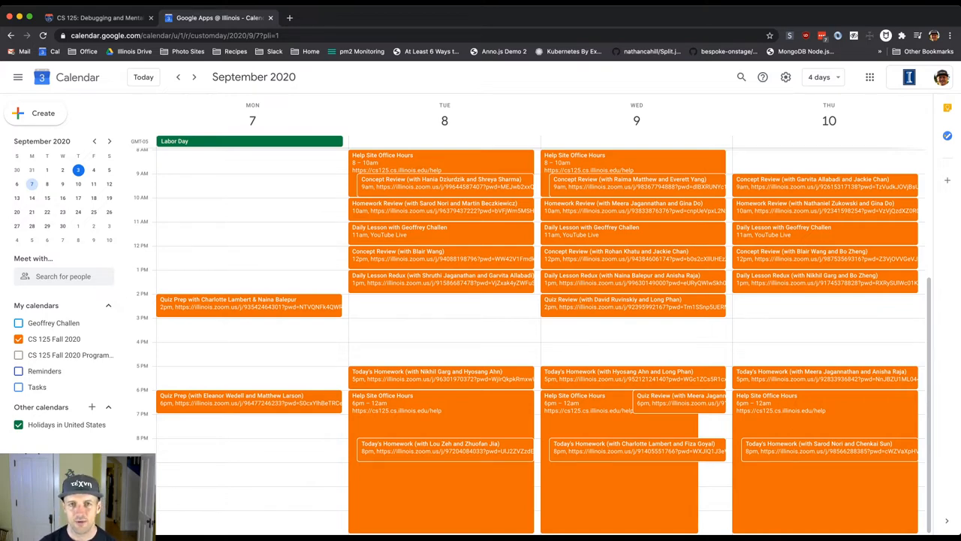
left_click(178, 76)
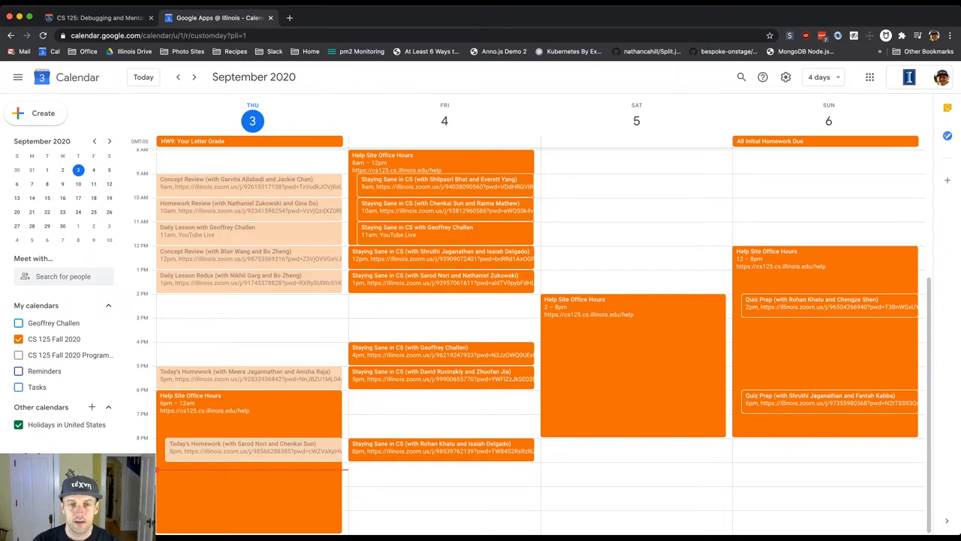
left_click(194, 76)
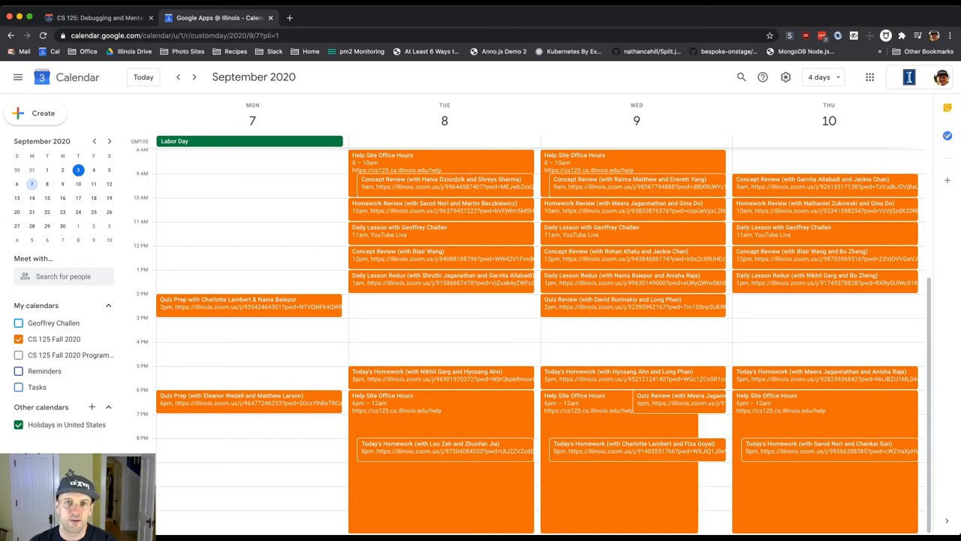